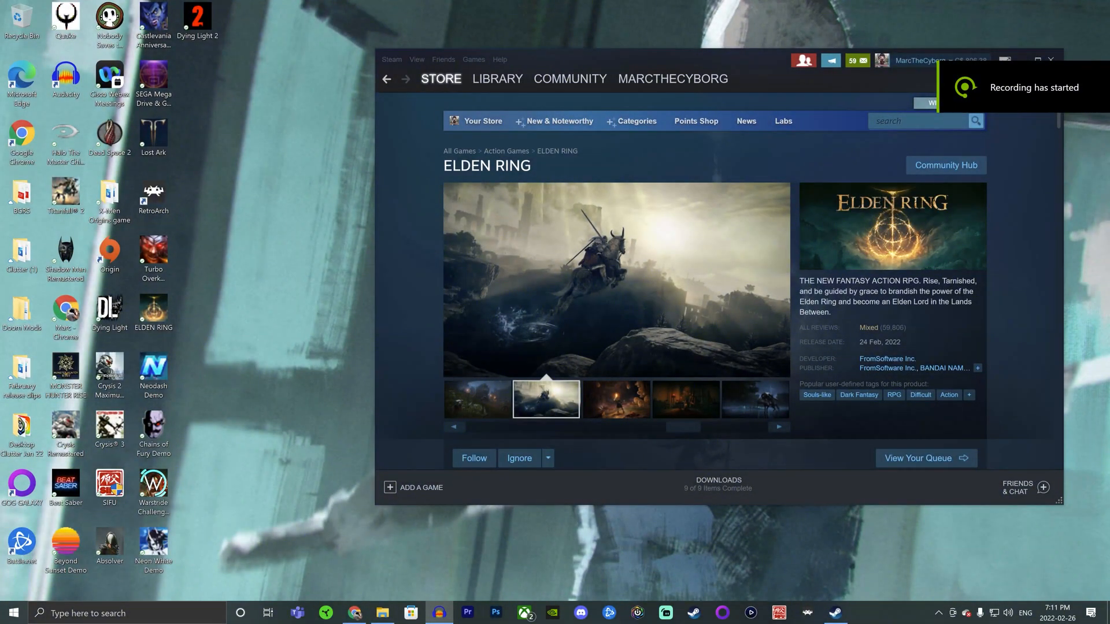
- Launch NVIDIA Control Panel from the desktop right-click menu
{"action": "left_click", "coordinate": [615, 398]}
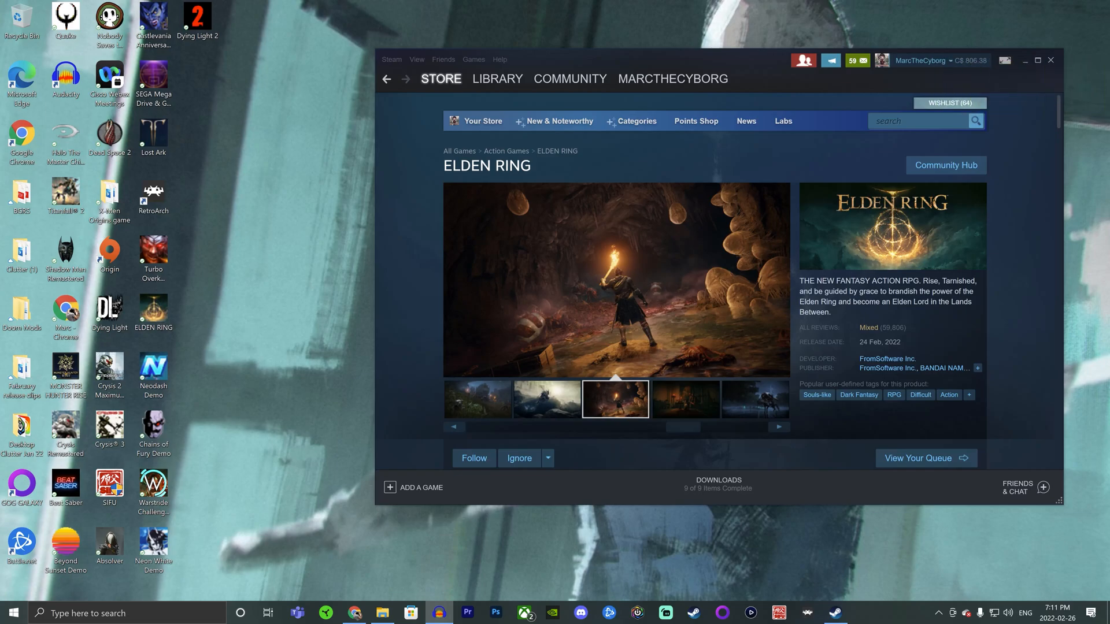
{"action": "mouse_move", "coordinate": [1053, 96]}
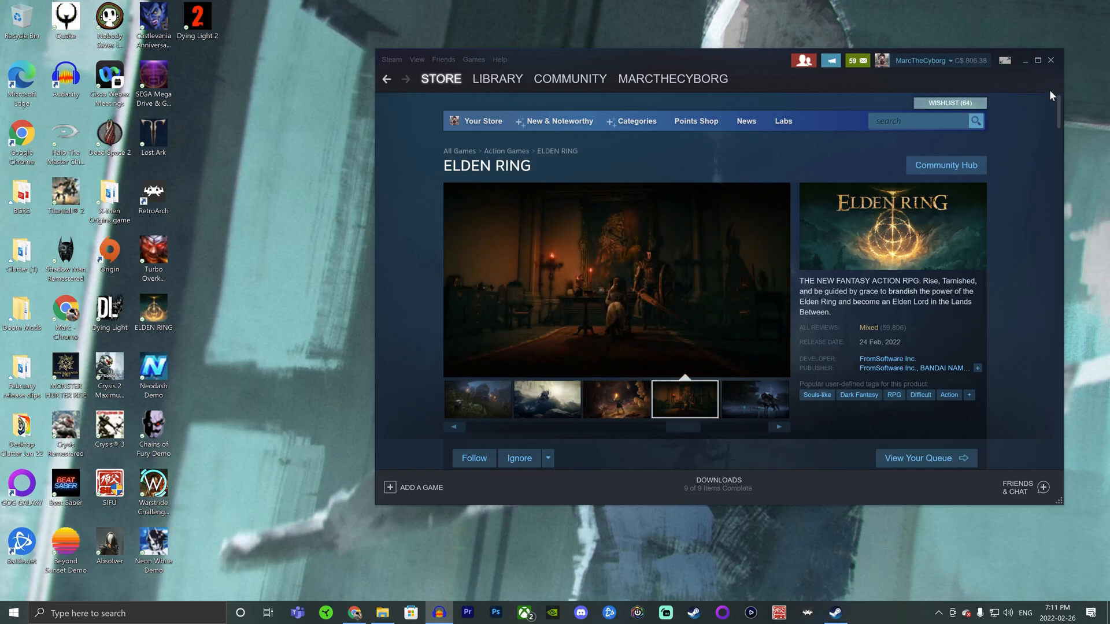
{"action": "mouse_move", "coordinate": [837, 344]}
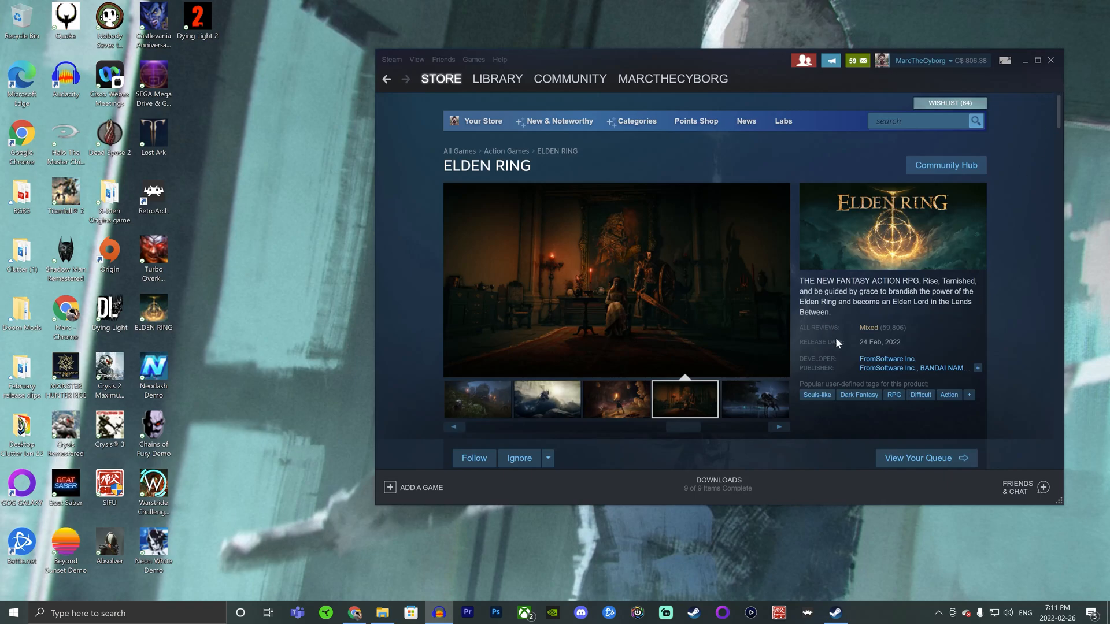
{"action": "mouse_move", "coordinate": [901, 327]}
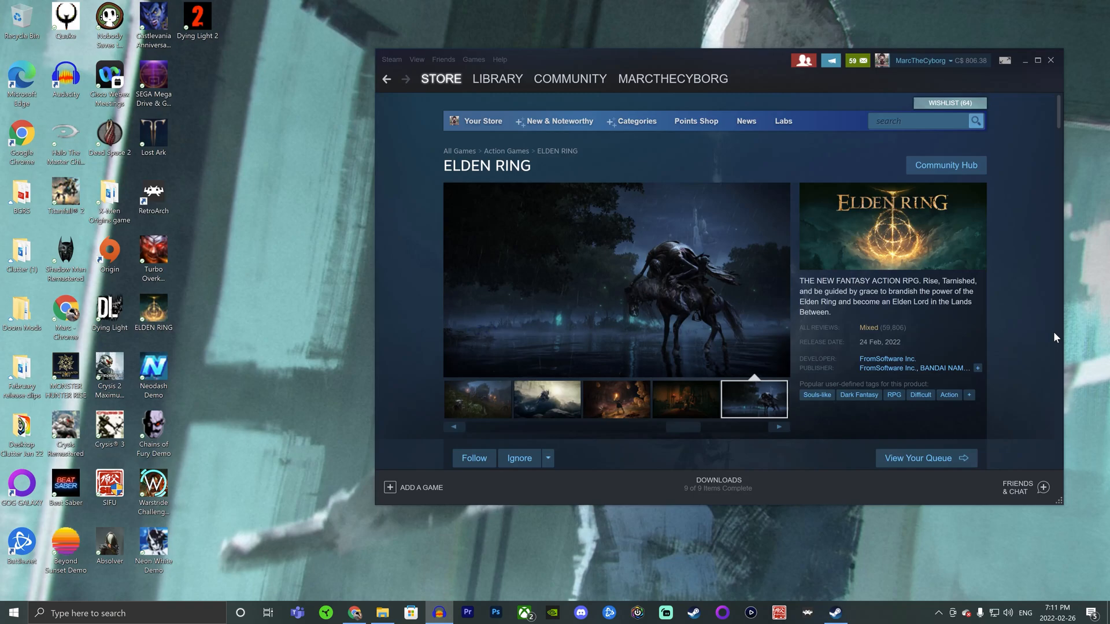
{"action": "mouse_move", "coordinate": [1017, 331]}
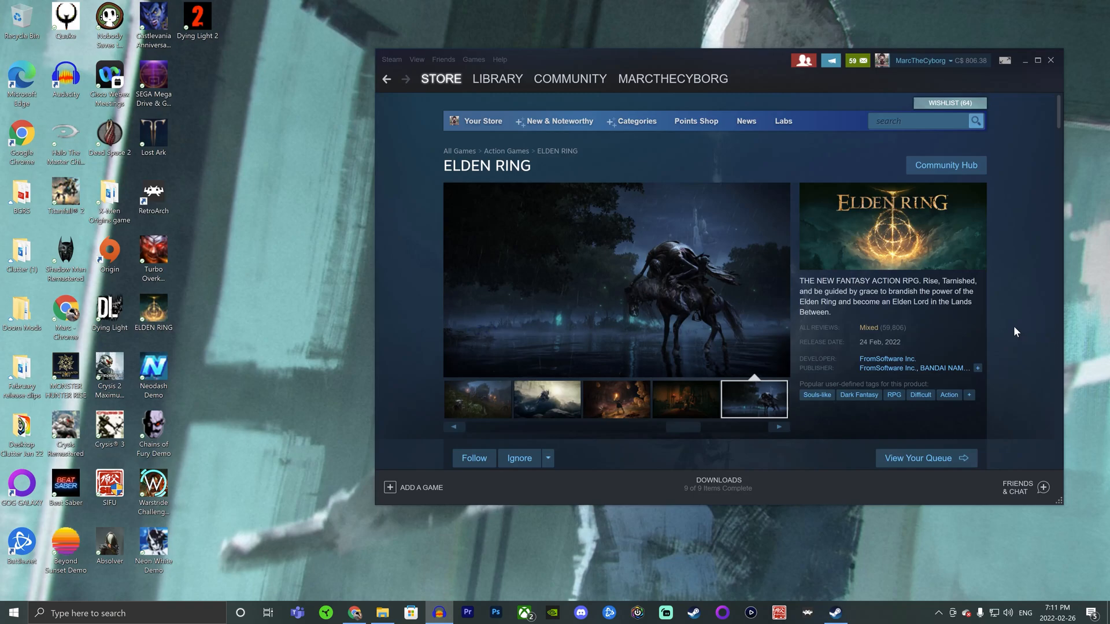
{"action": "mouse_move", "coordinate": [771, 376]}
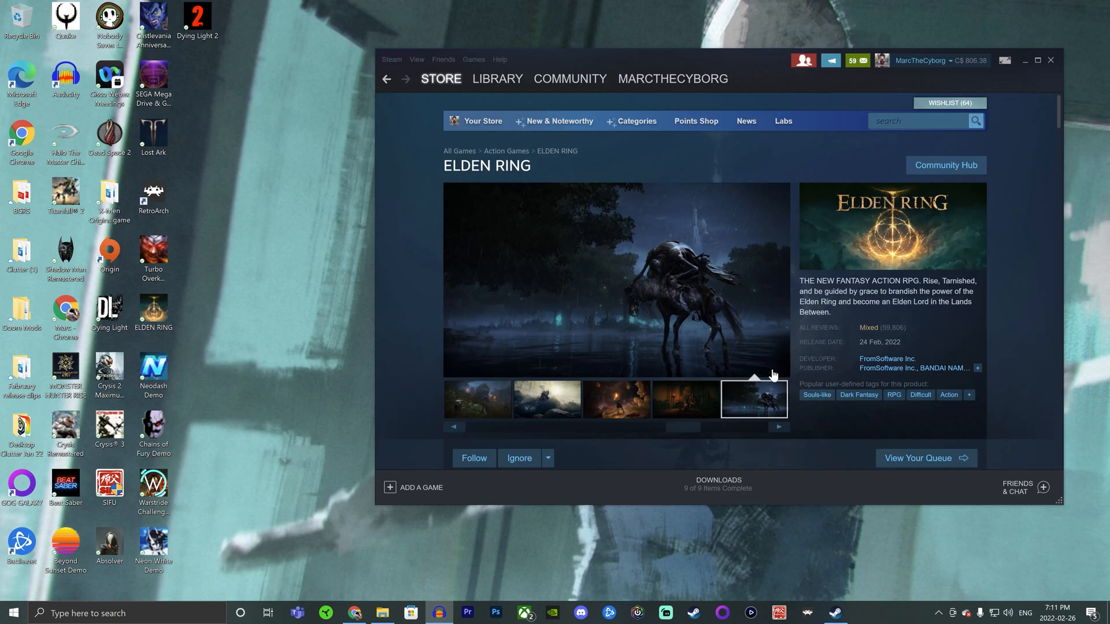
{"action": "mouse_move", "coordinate": [684, 423]}
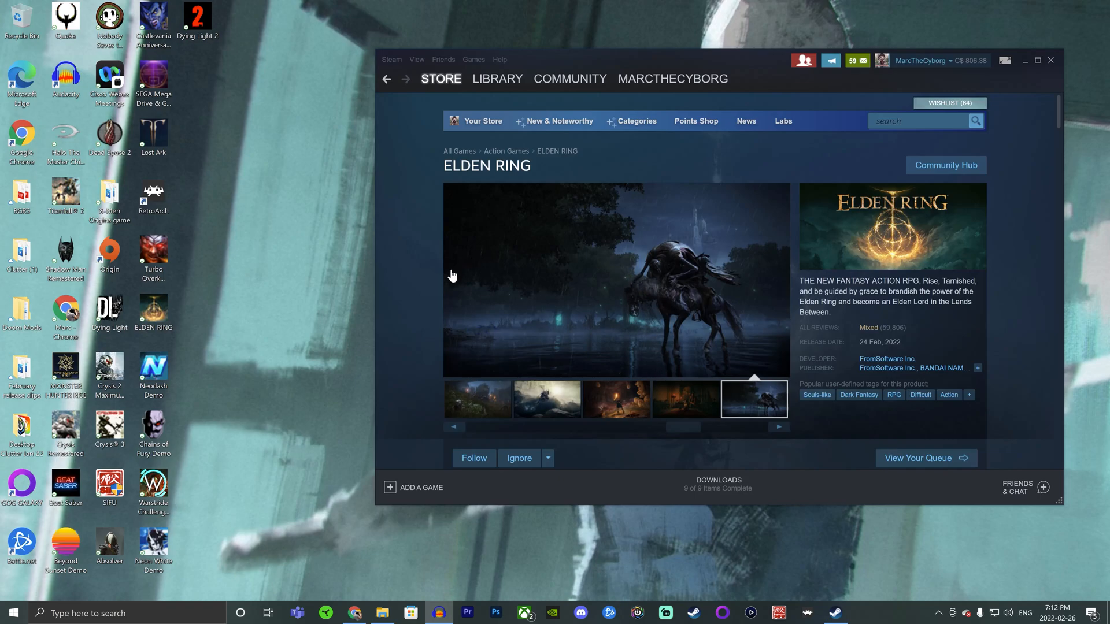
{"action": "mouse_move", "coordinate": [791, 415]}
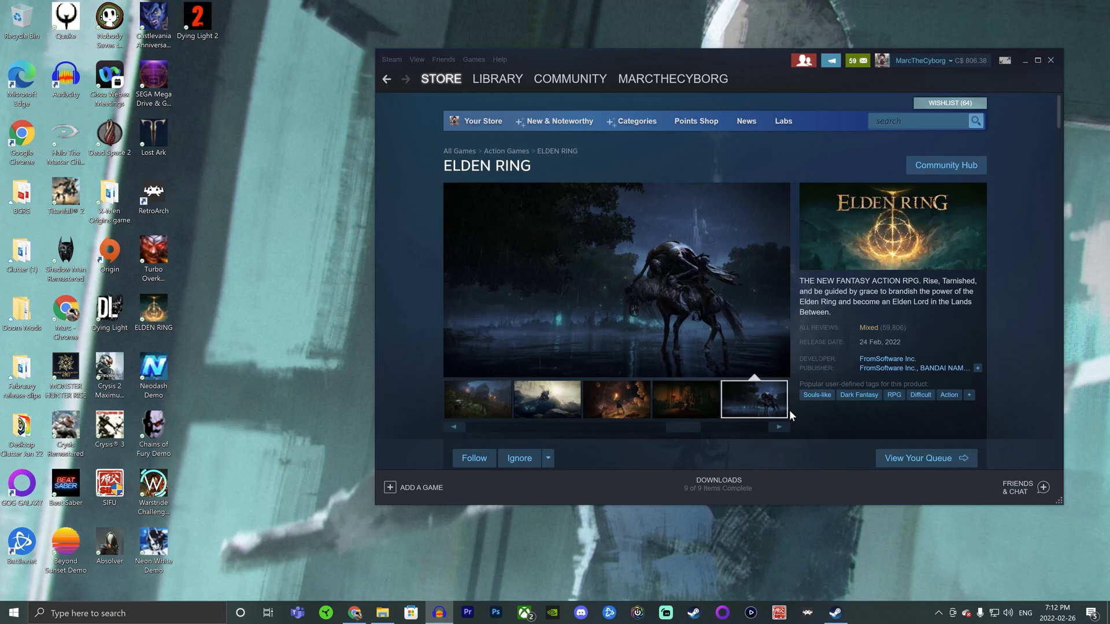
{"action": "mouse_move", "coordinate": [346, 301]}
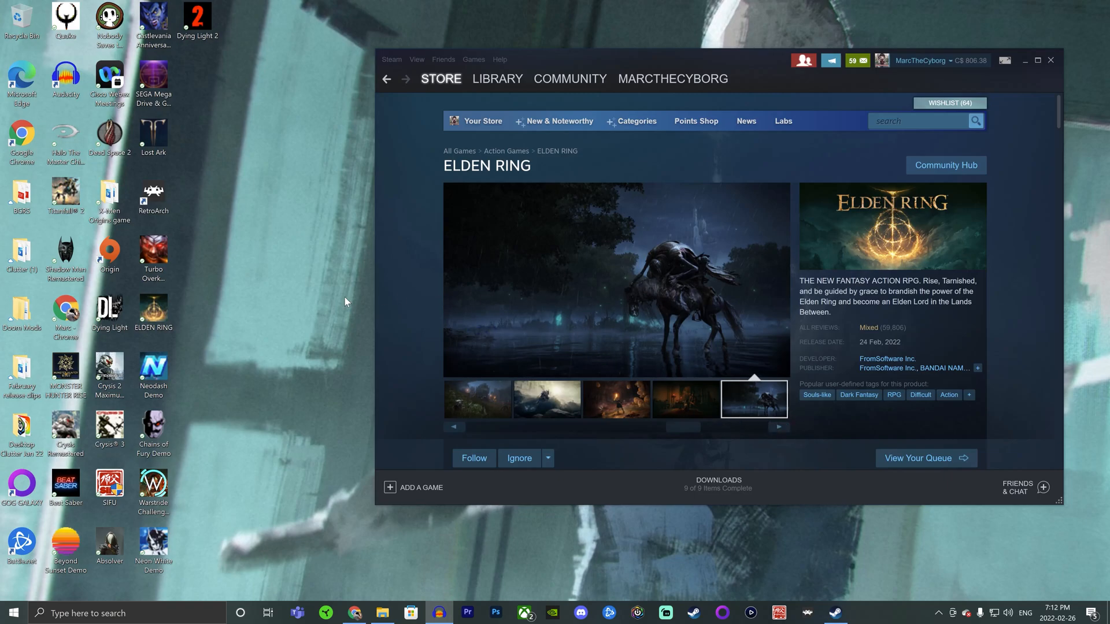
{"action": "mouse_move", "coordinate": [249, 294]}
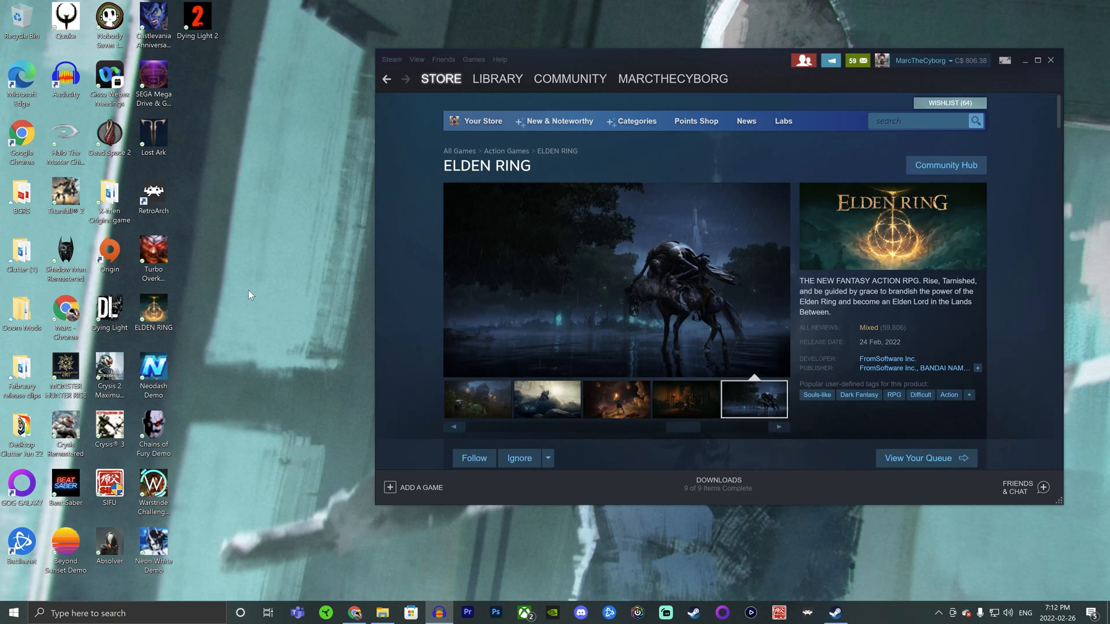
{"action": "right_click", "coordinate": [248, 294]}
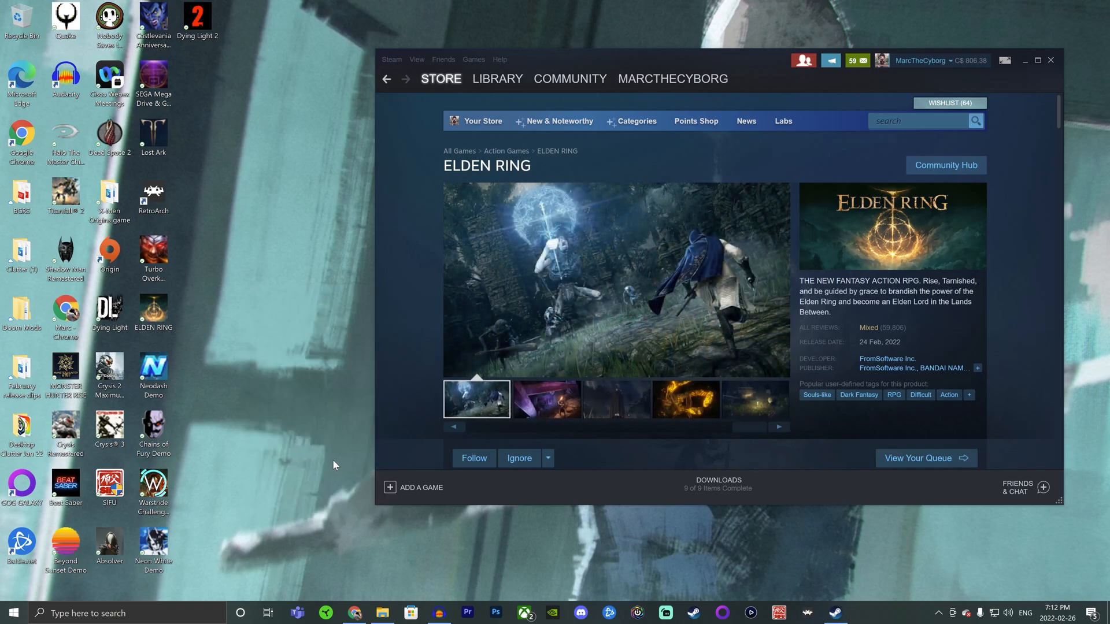
{"action": "mouse_move", "coordinate": [633, 366]}
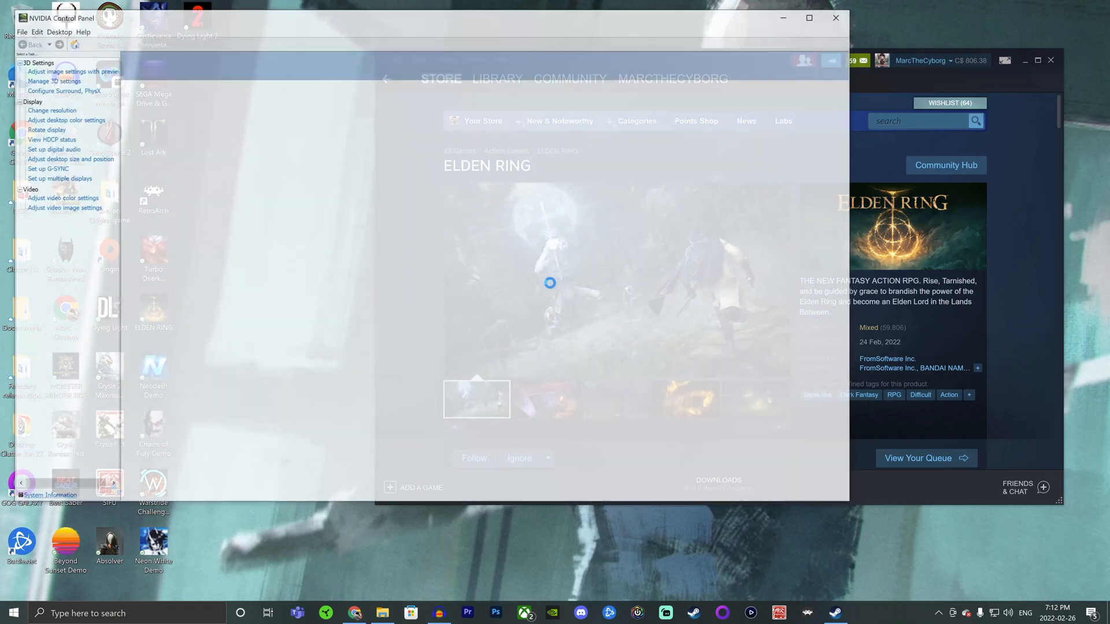
{"action": "left_click", "coordinate": [47, 169]}
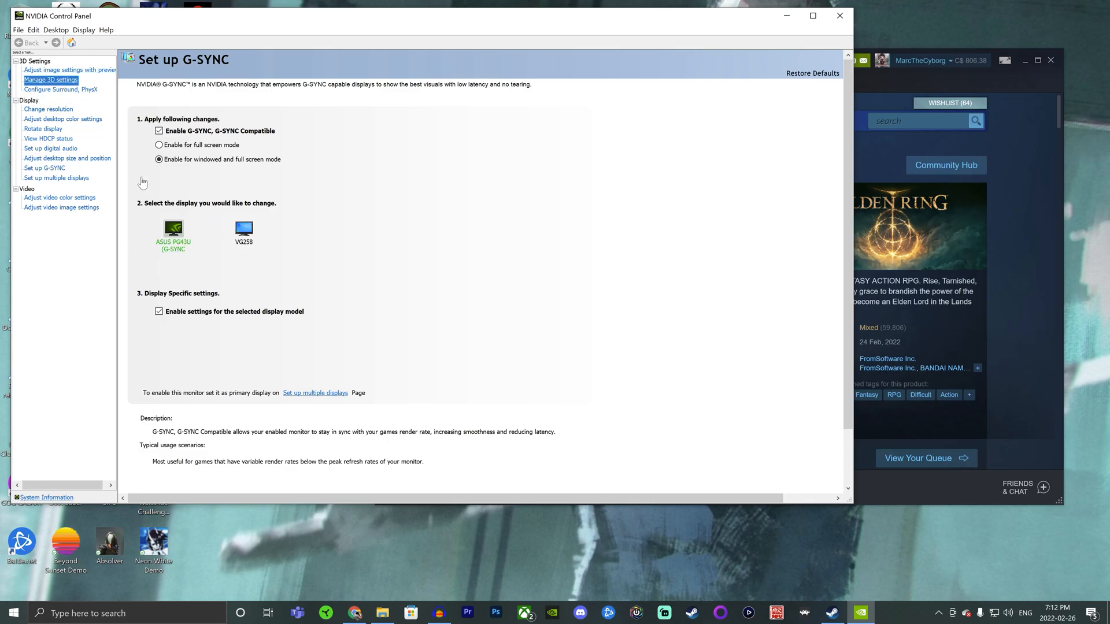
- In Manage 3D settings, set the global Shader Cache Size to Unlimited
{"action": "left_click", "coordinate": [50, 80]}
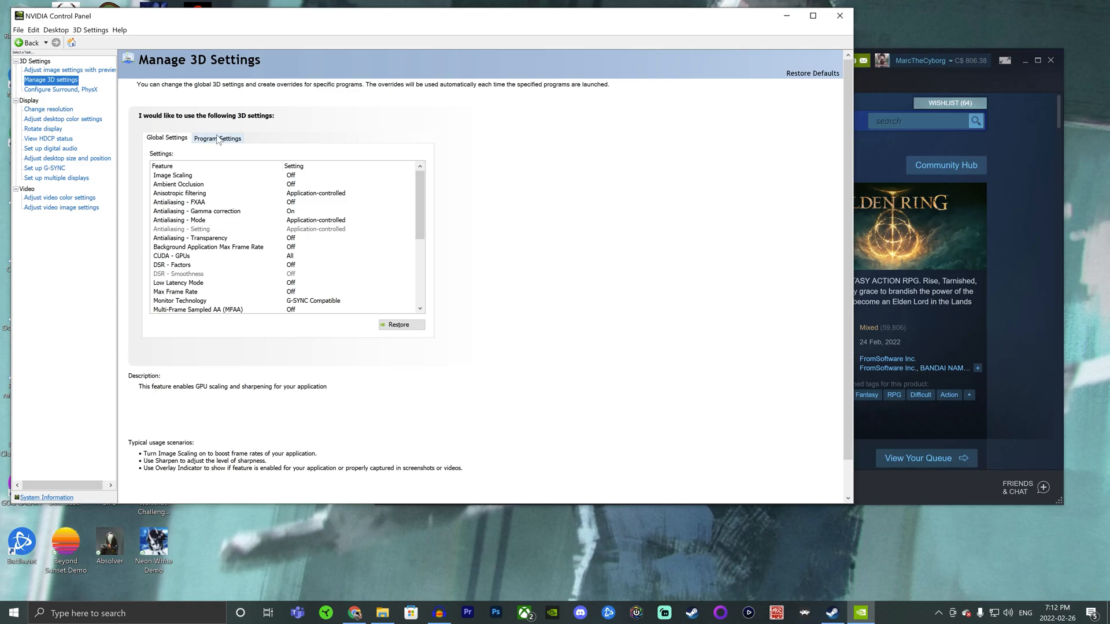
{"action": "mouse_move", "coordinate": [220, 142]}
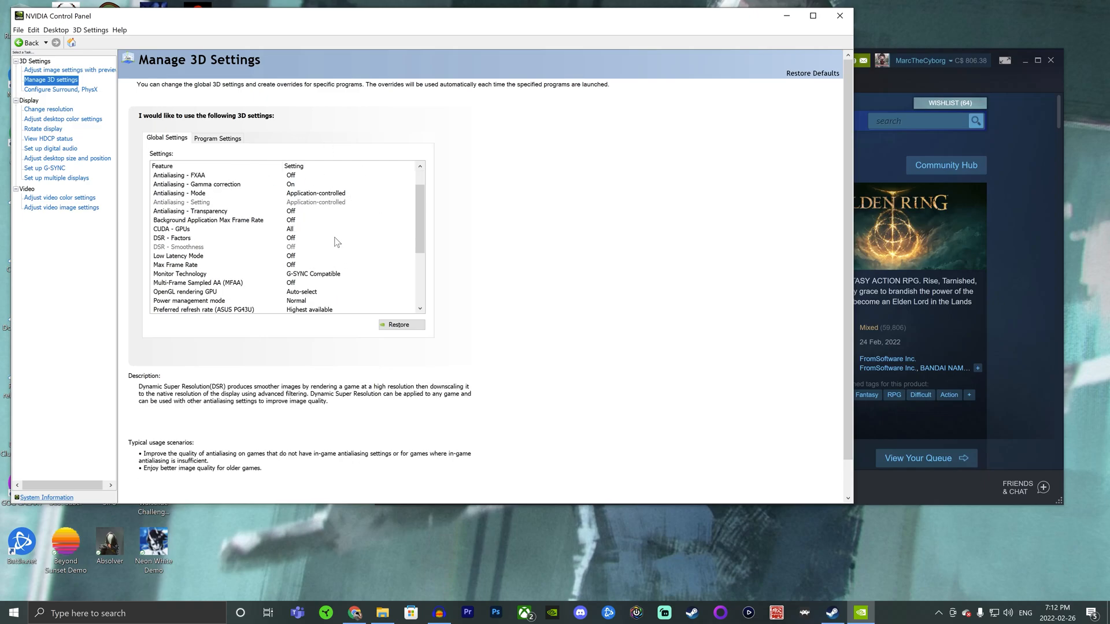
{"action": "scroll", "scroll_direction": "down", "scroll_amount": 3}
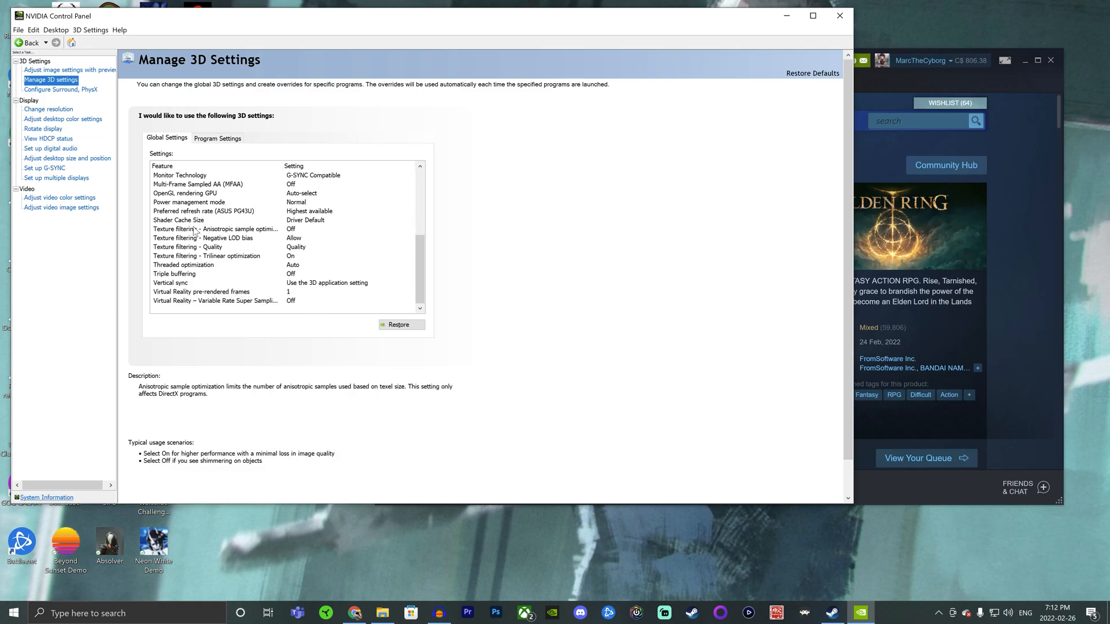
{"action": "left_click", "coordinate": [347, 219]}
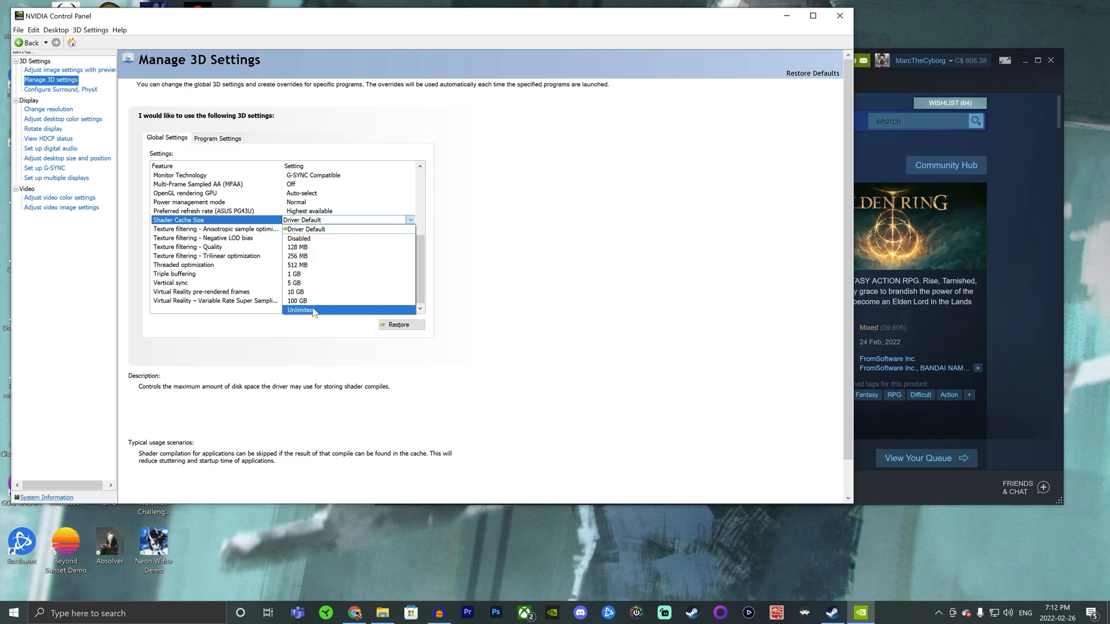
{"action": "left_click", "coordinate": [301, 310]}
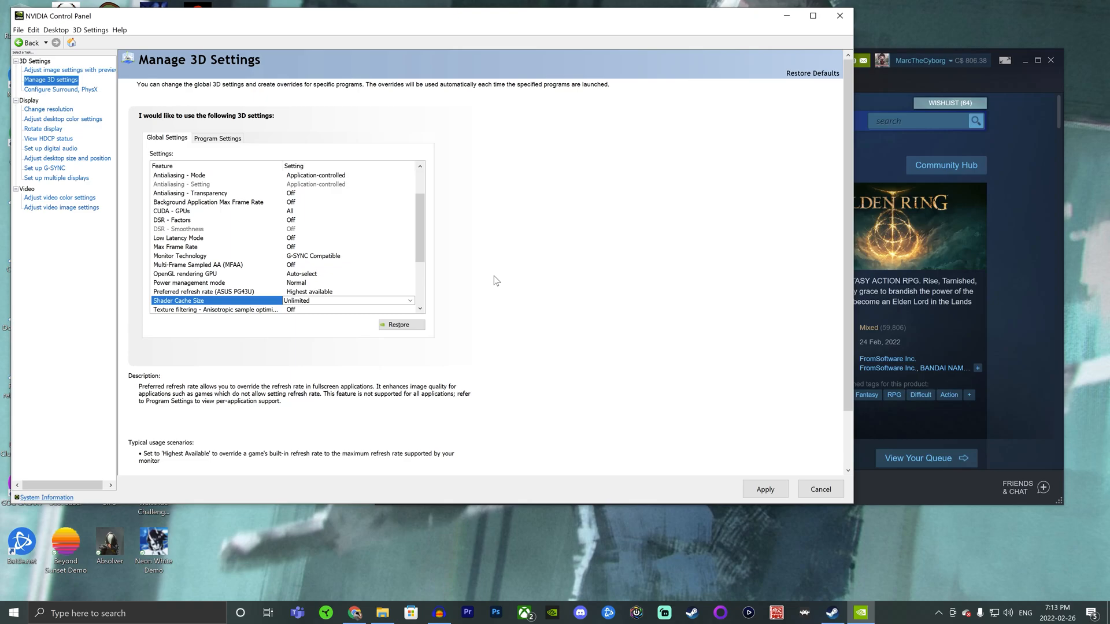
{"action": "mouse_move", "coordinate": [511, 219]}
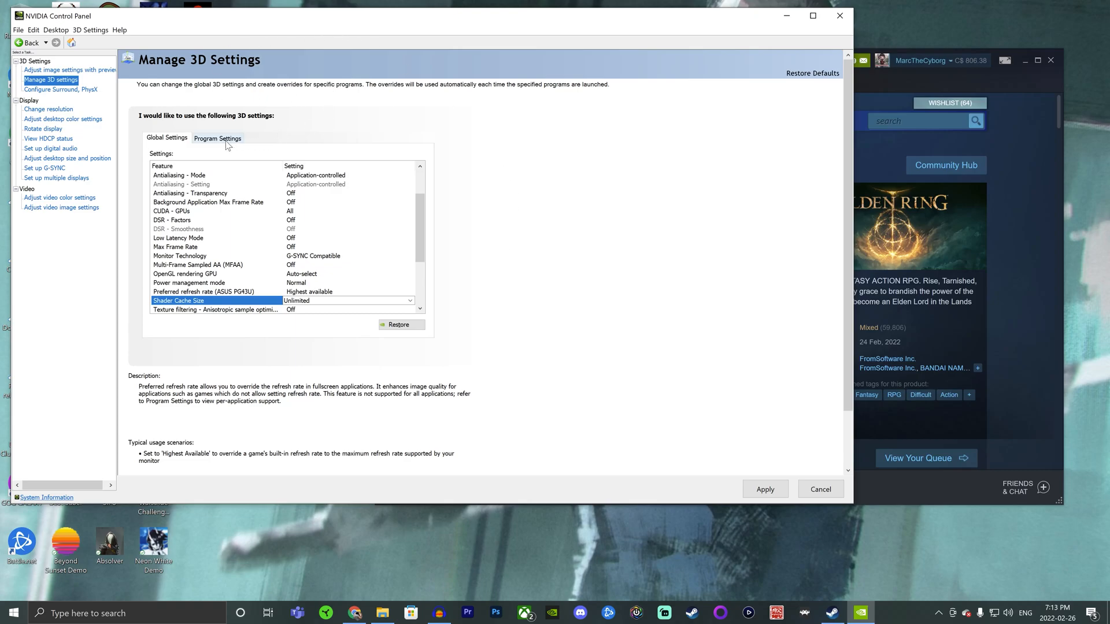
- Select Elden Ring (eldenring.exe) under Program Settings, cancelling the Add program list
{"action": "left_click", "coordinate": [217, 138]}
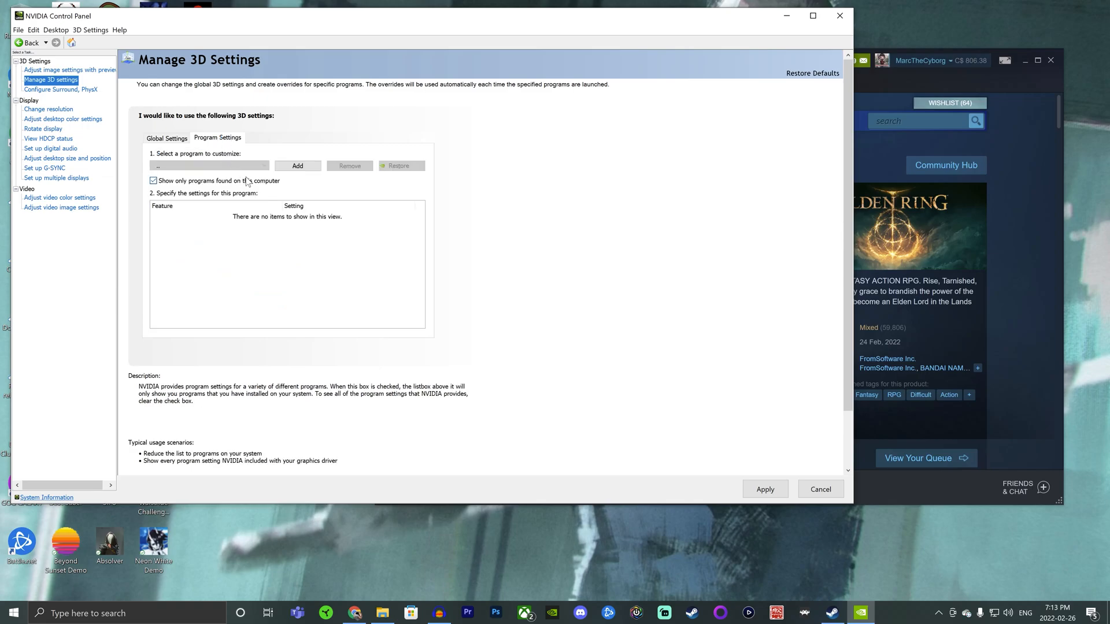
{"action": "left_click", "coordinate": [208, 166]}
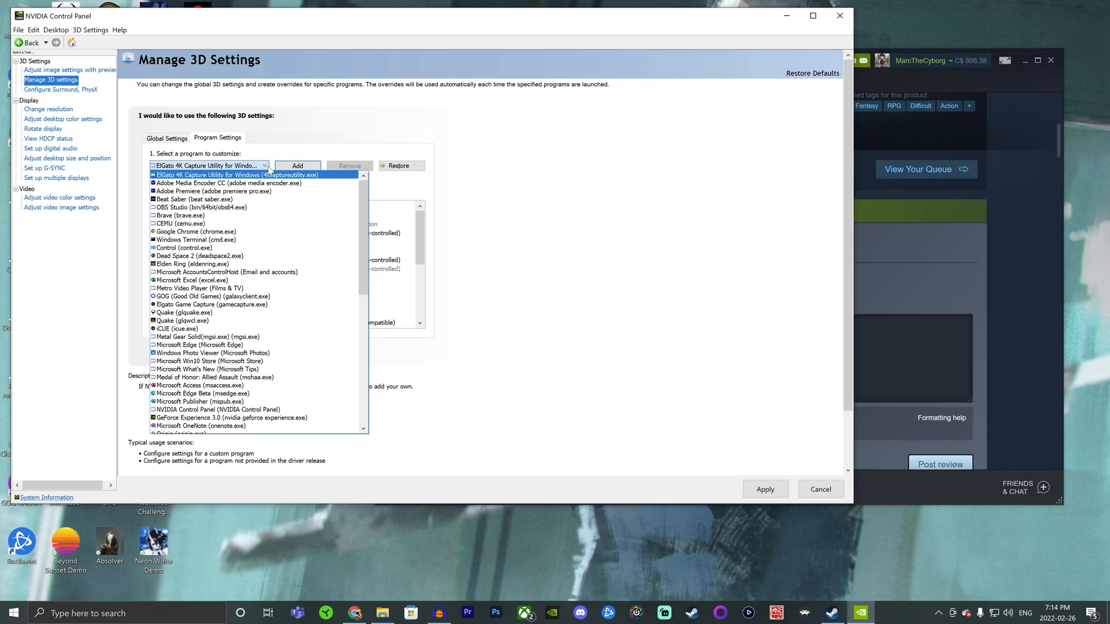
{"action": "left_click", "coordinate": [190, 264]}
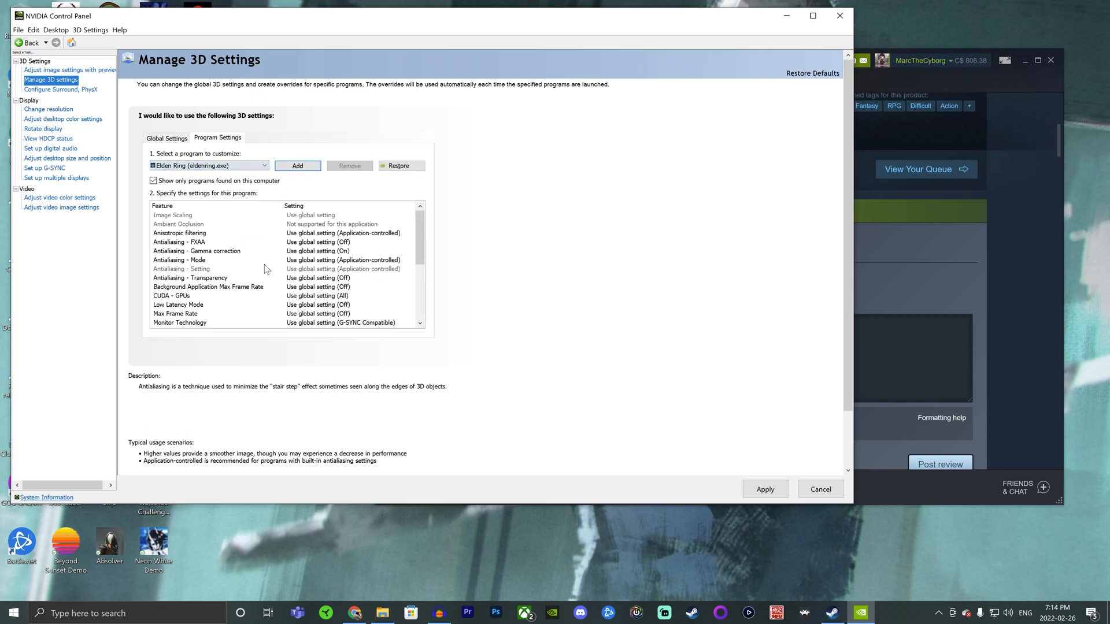
{"action": "left_click", "coordinate": [298, 165]}
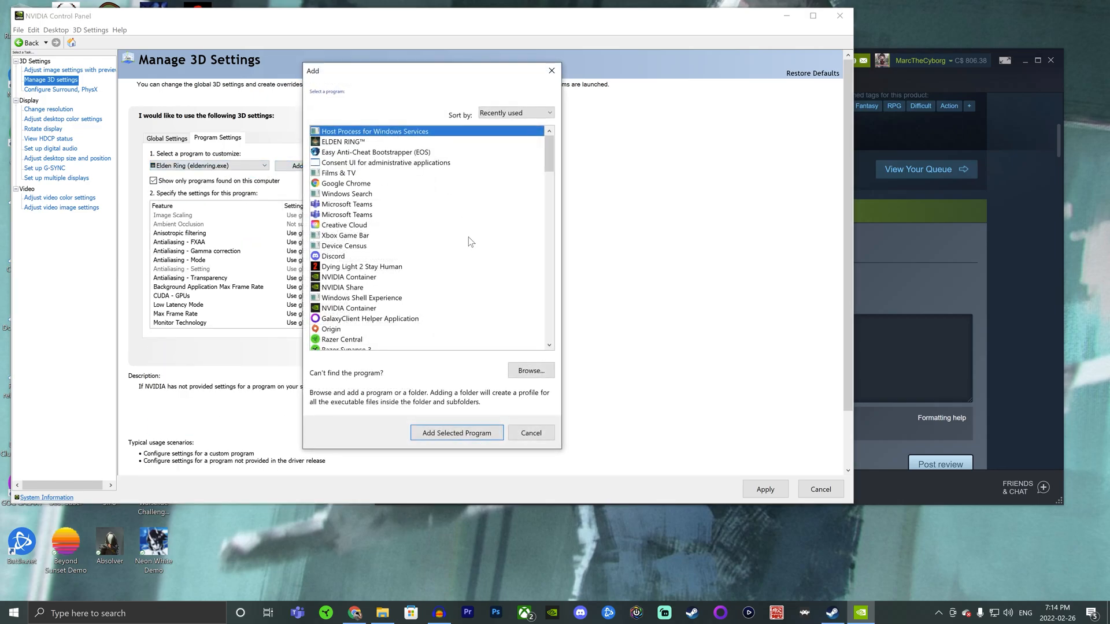
{"action": "left_click", "coordinate": [531, 433]}
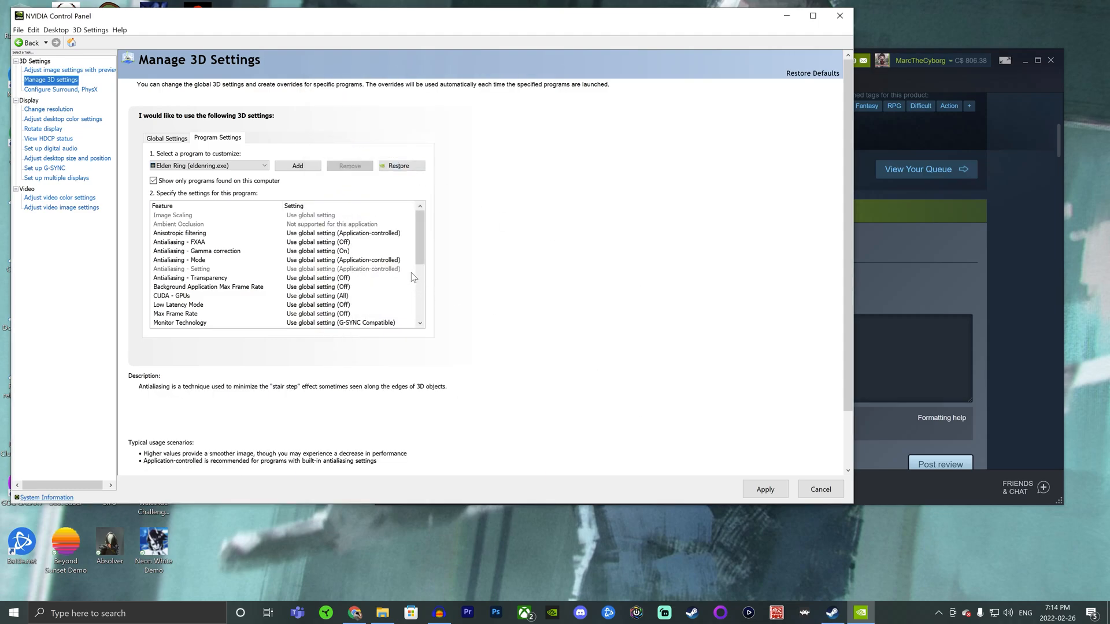
- Set Elden Ring's Power management mode to Prefer maximum performance
{"action": "left_click", "coordinate": [179, 260]}
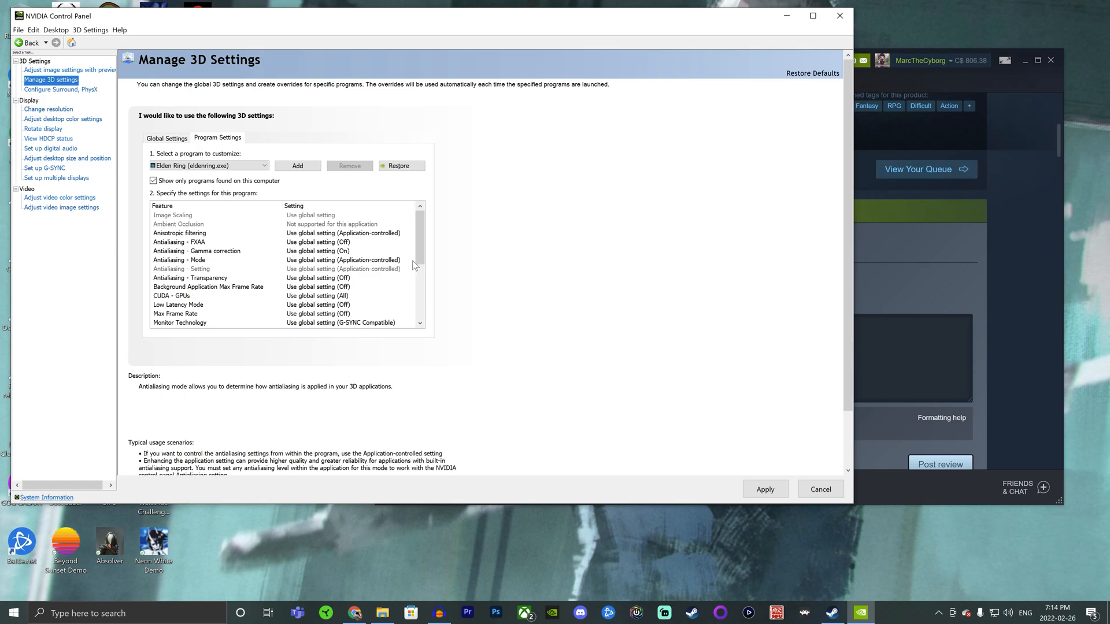
{"action": "scroll", "scroll_direction": "down", "scroll_amount": 3}
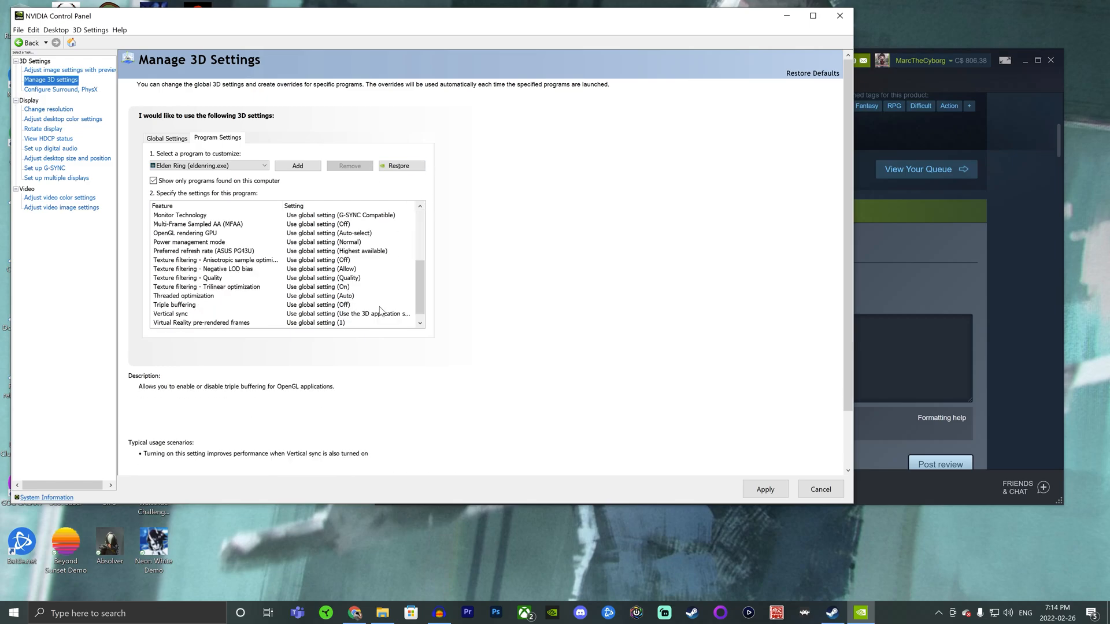
{"action": "left_click", "coordinate": [188, 242]}
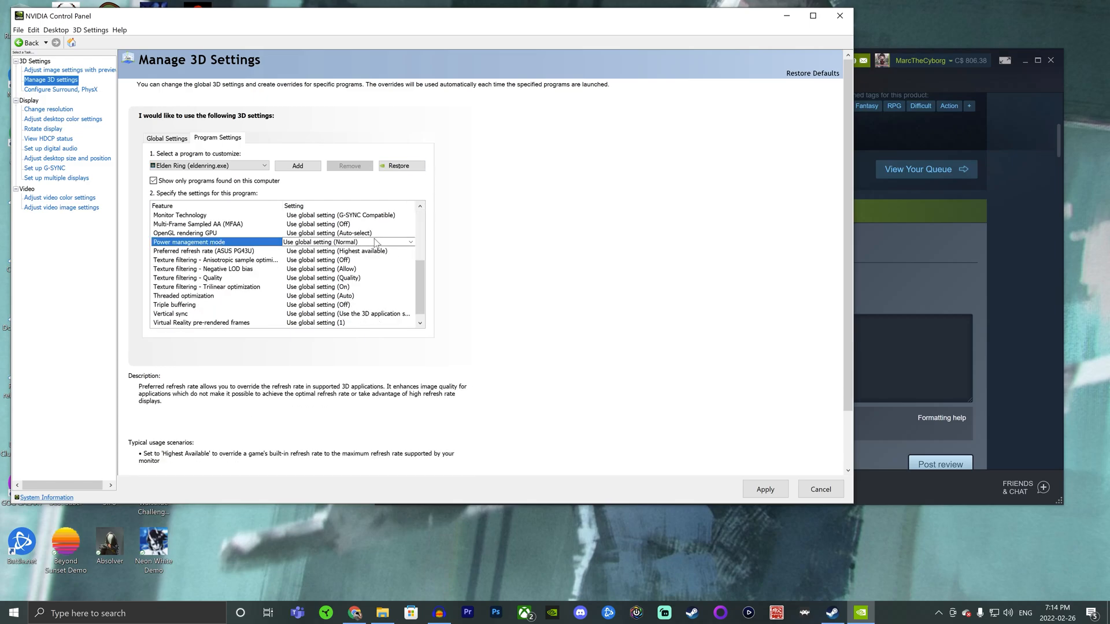
{"action": "left_click", "coordinate": [410, 241]}
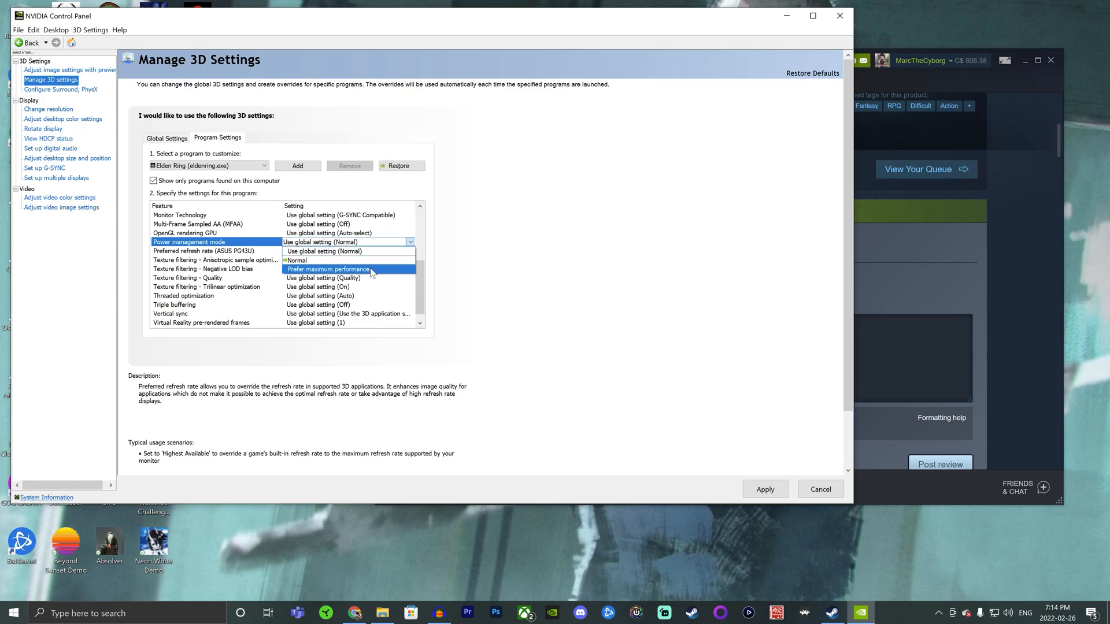
{"action": "left_click", "coordinate": [327, 269]}
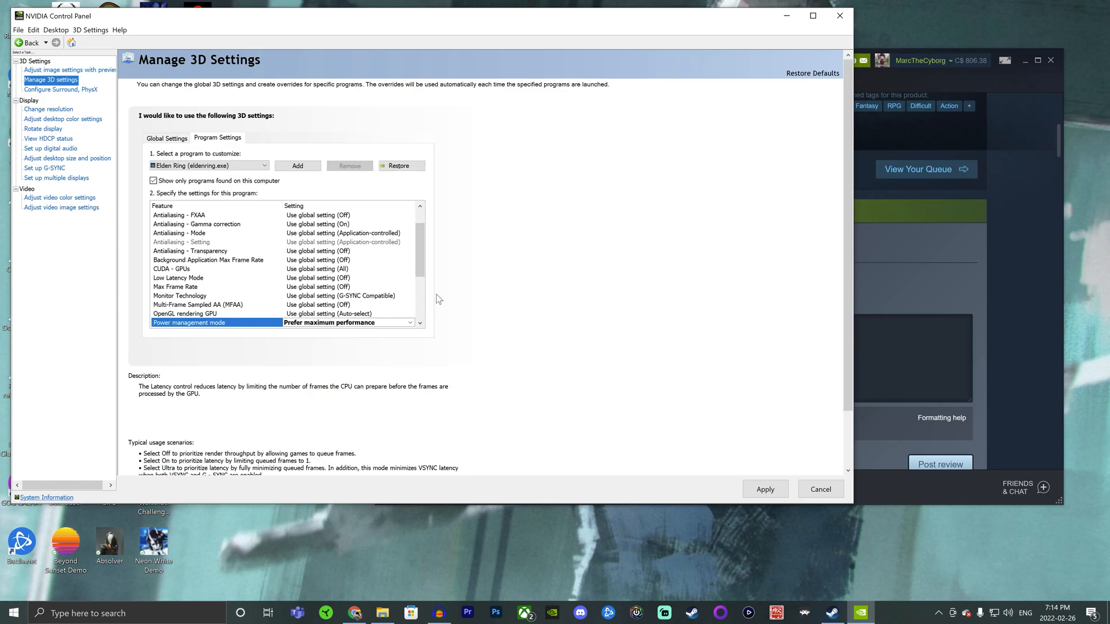
{"action": "mouse_move", "coordinate": [219, 276]}
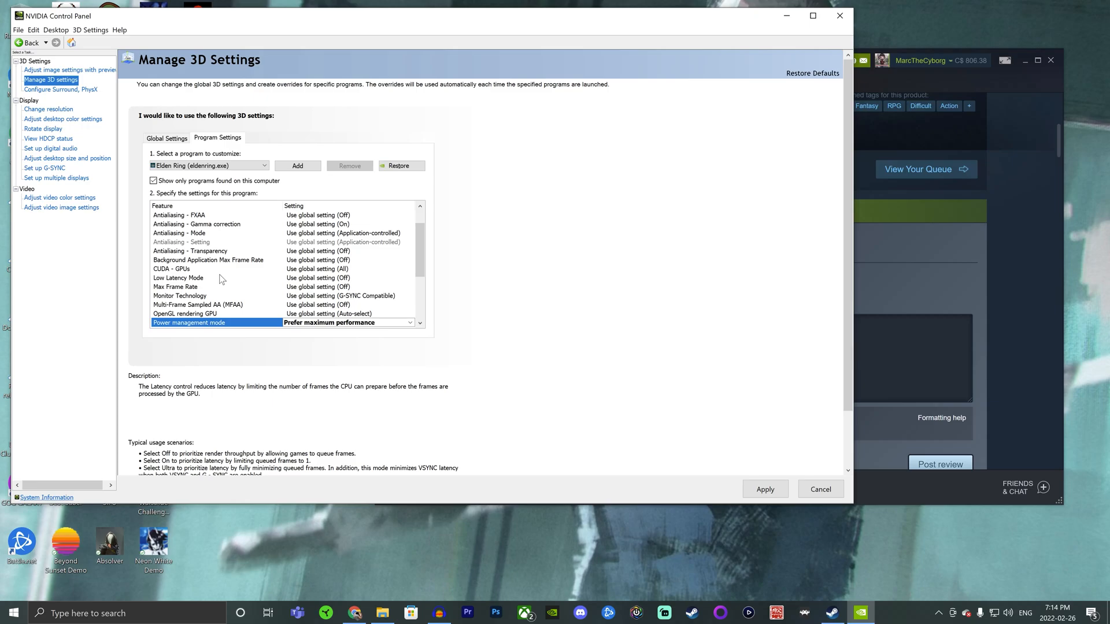
- Set Elden Ring's Texture filtering - Quality to High performance
{"action": "scroll", "scroll_direction": "down", "scroll_amount": 3}
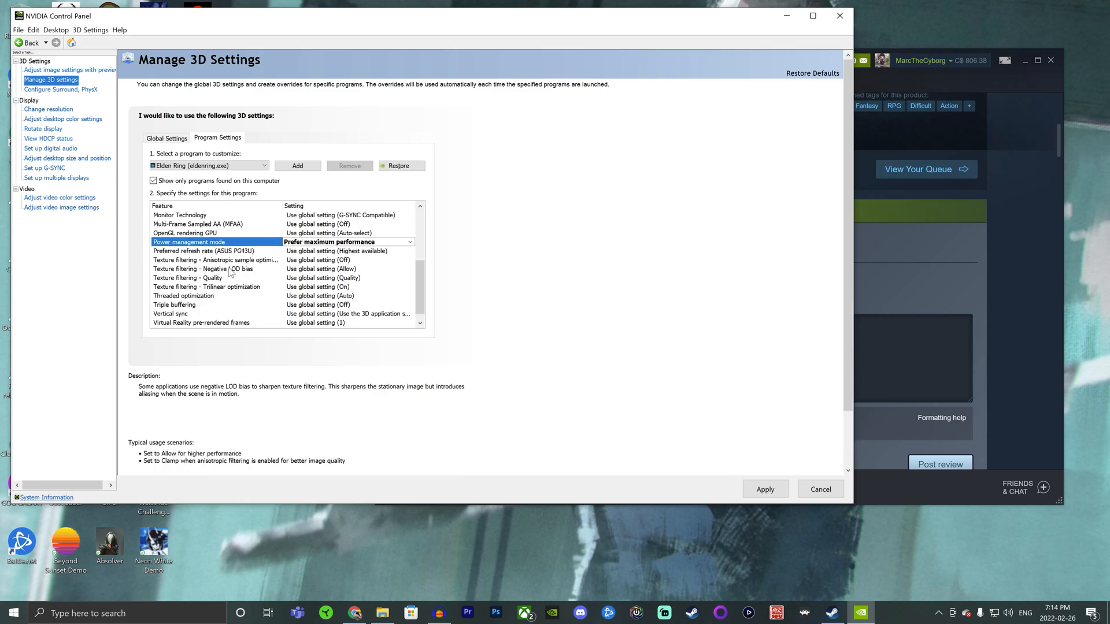
{"action": "left_click", "coordinate": [187, 278]}
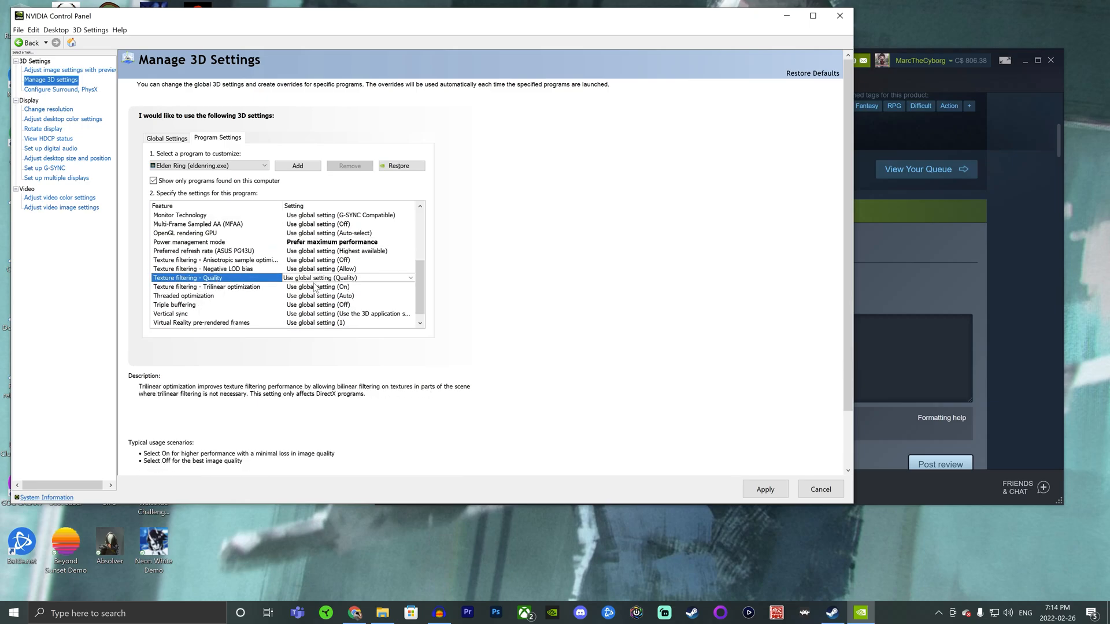
{"action": "left_click", "coordinate": [409, 277]}
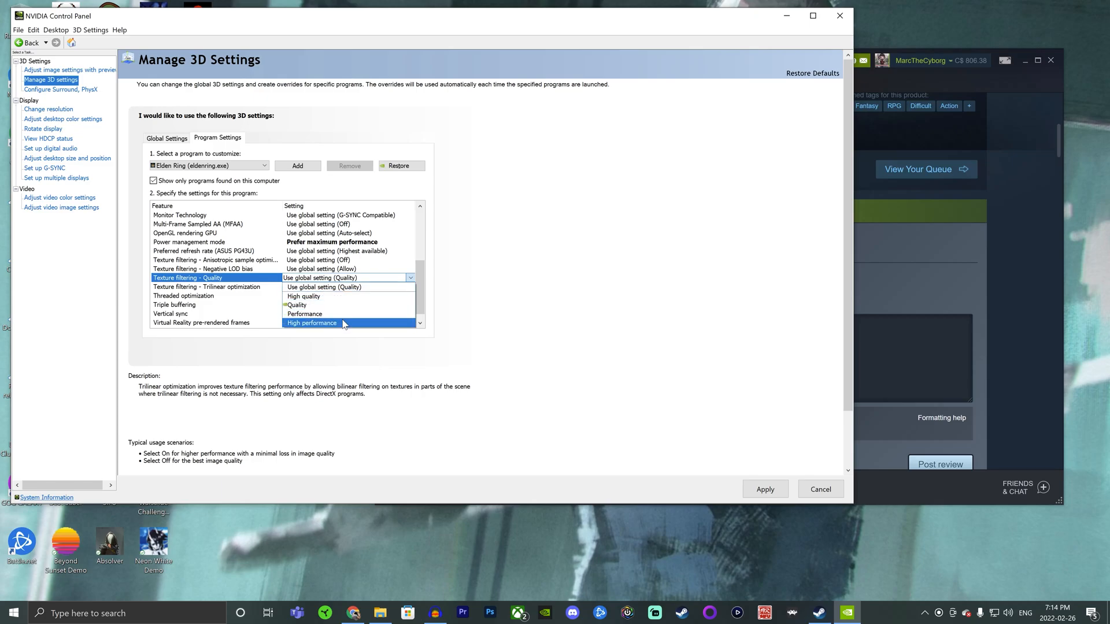
{"action": "left_click", "coordinate": [311, 322]}
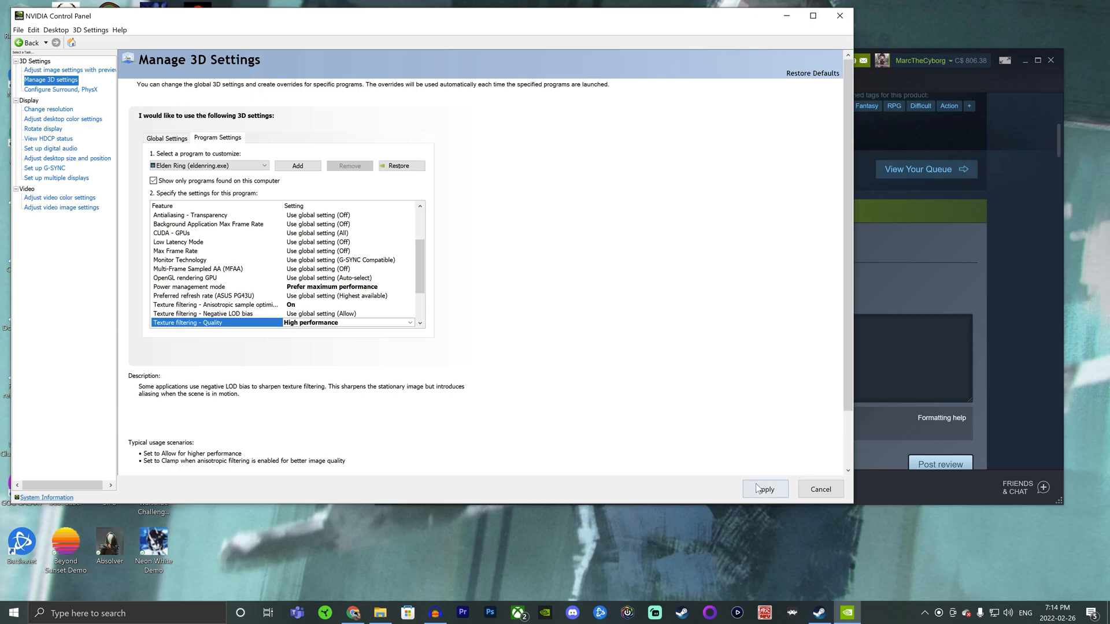
{"action": "mouse_move", "coordinate": [778, 494]}
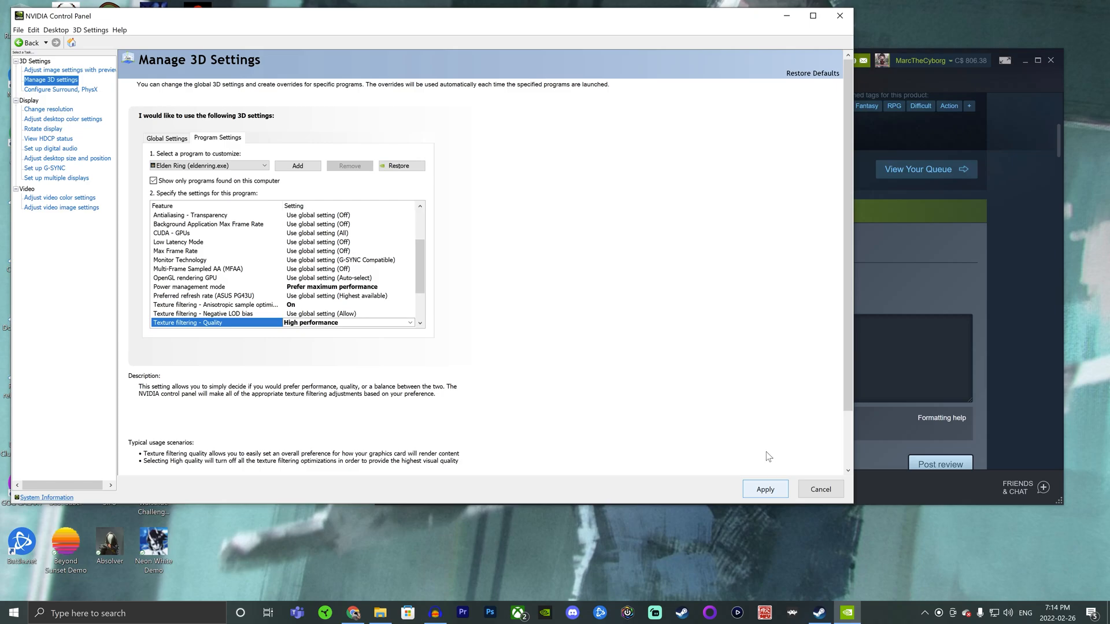
{"action": "mouse_move", "coordinate": [646, 356]}
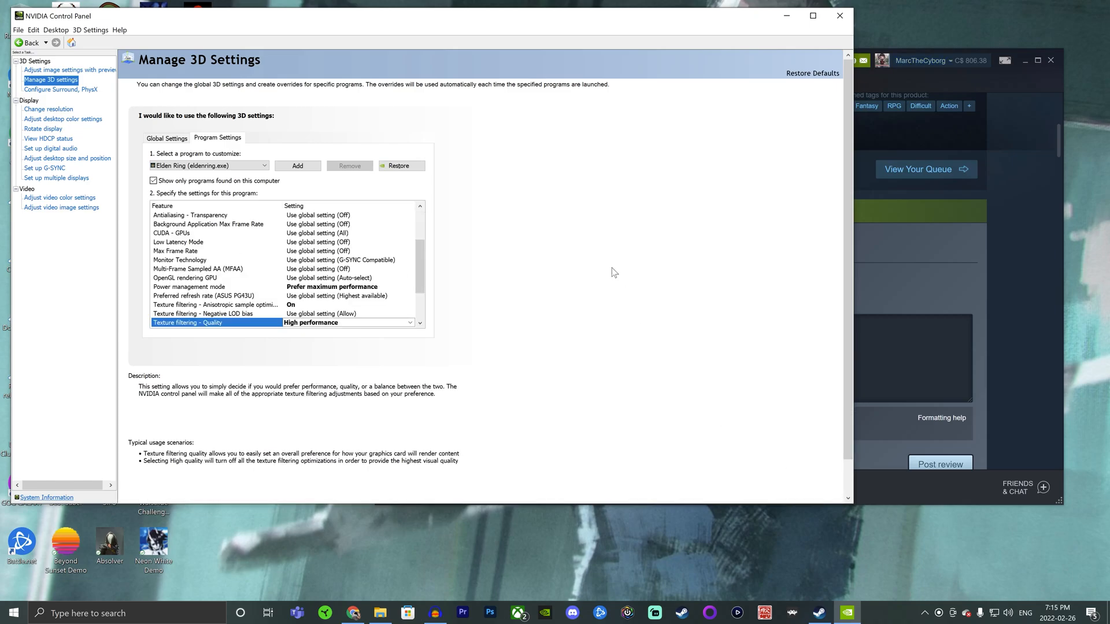
{"action": "mouse_move", "coordinate": [117, 23]}
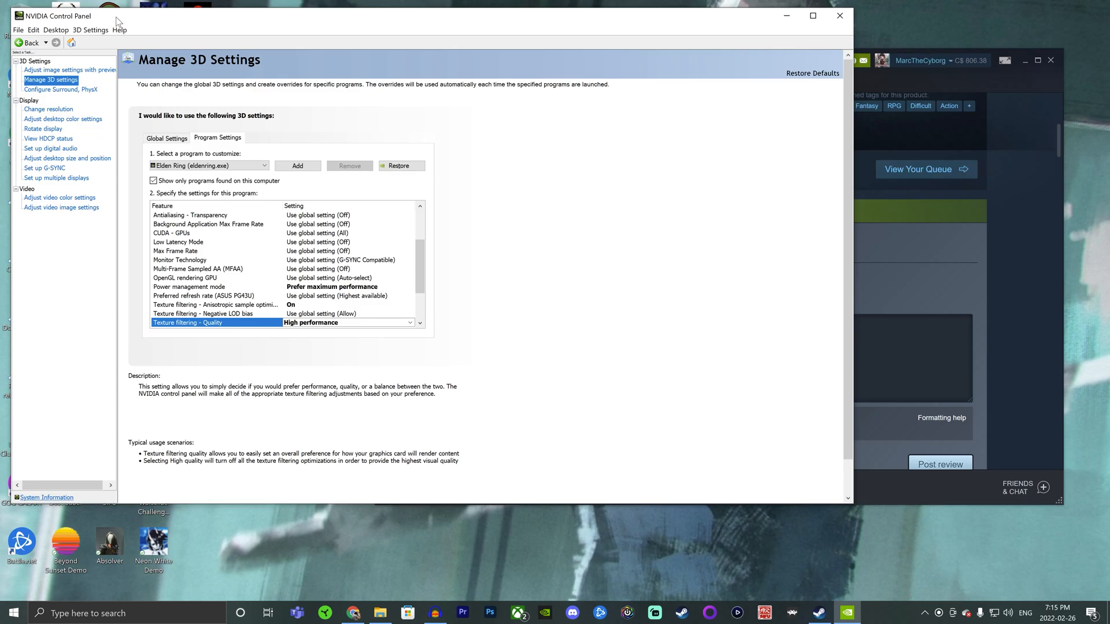
{"action": "mouse_move", "coordinate": [226, 37]}
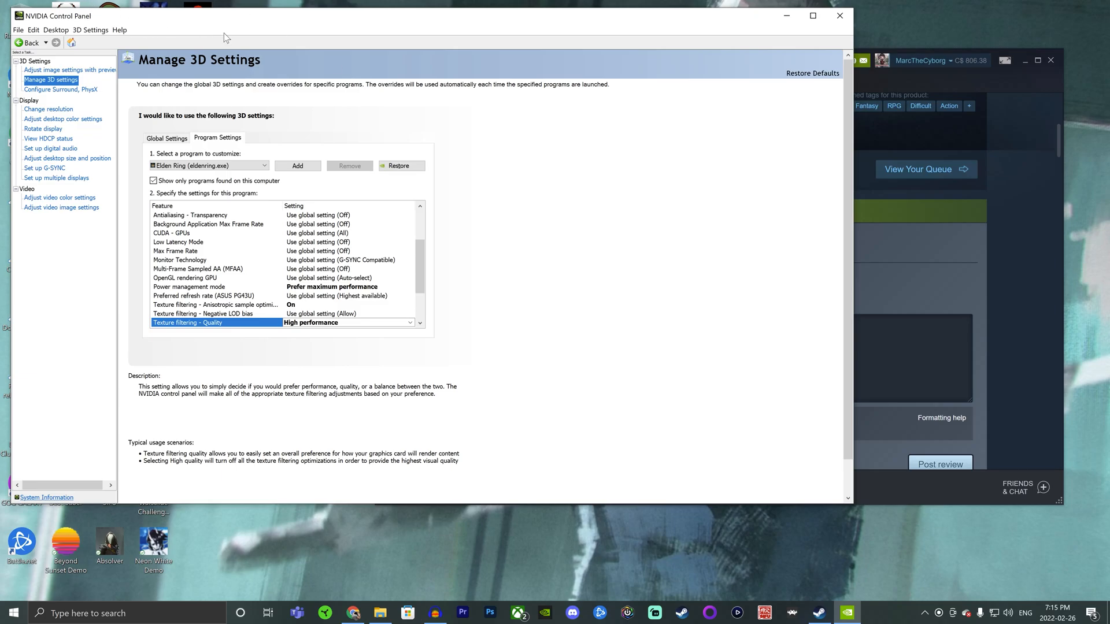
{"action": "mouse_move", "coordinate": [516, 218]}
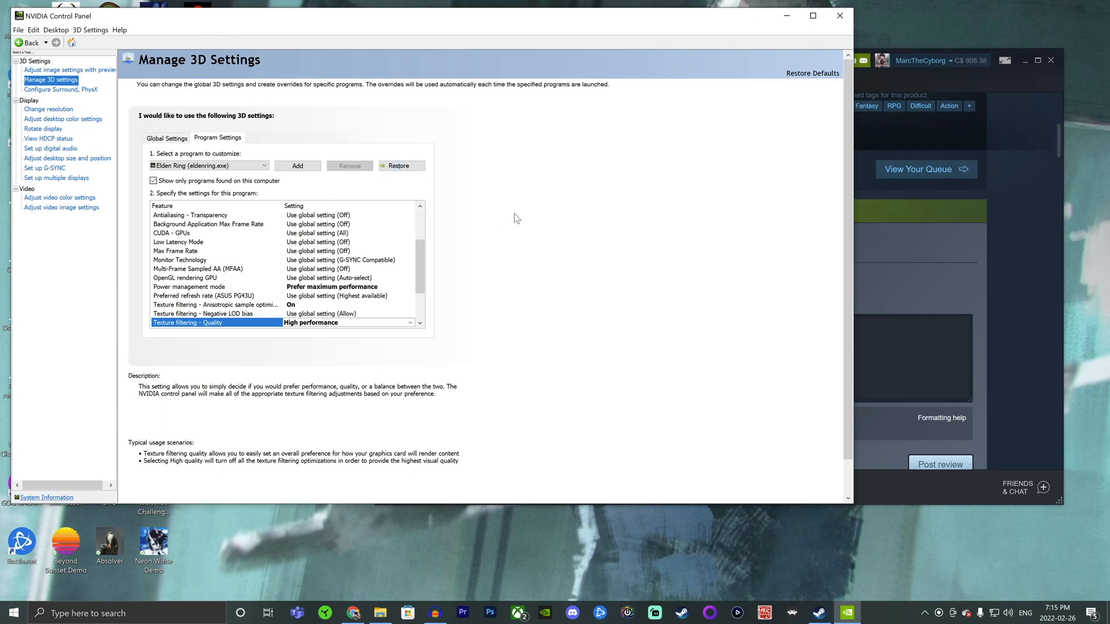
{"action": "mouse_move", "coordinate": [662, 257]}
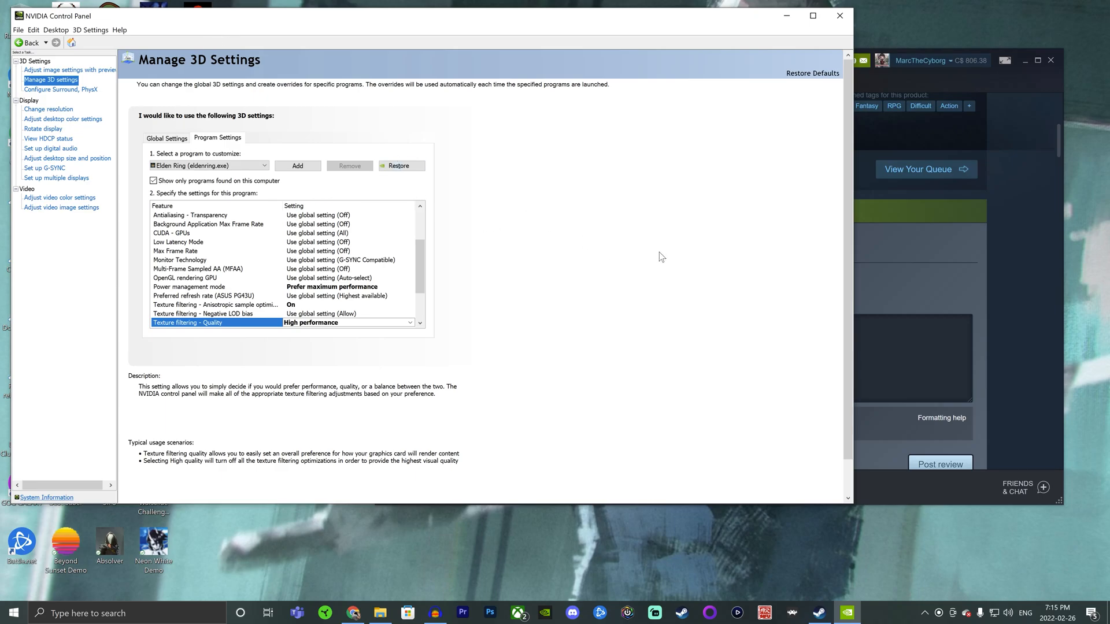
{"action": "mouse_move", "coordinate": [1027, 223]}
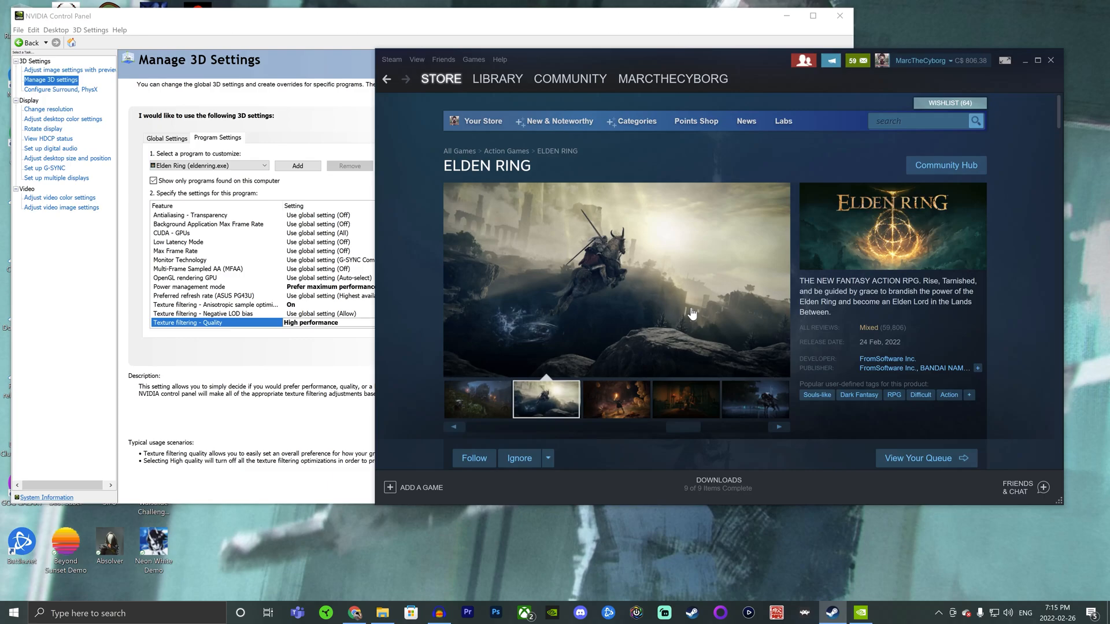
{"action": "mouse_move", "coordinate": [863, 354]}
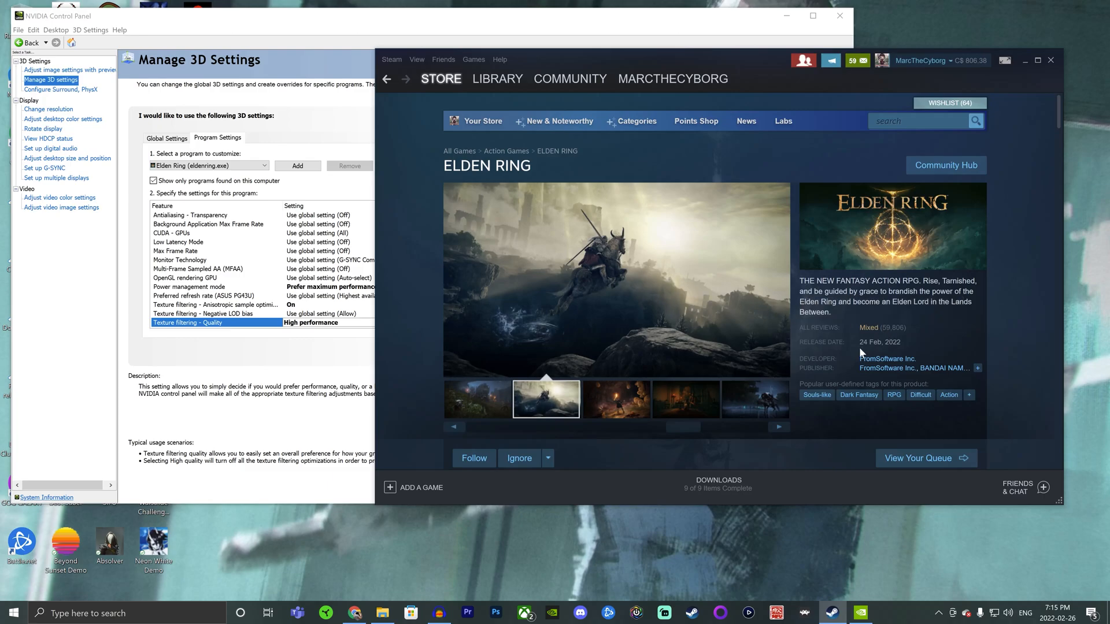